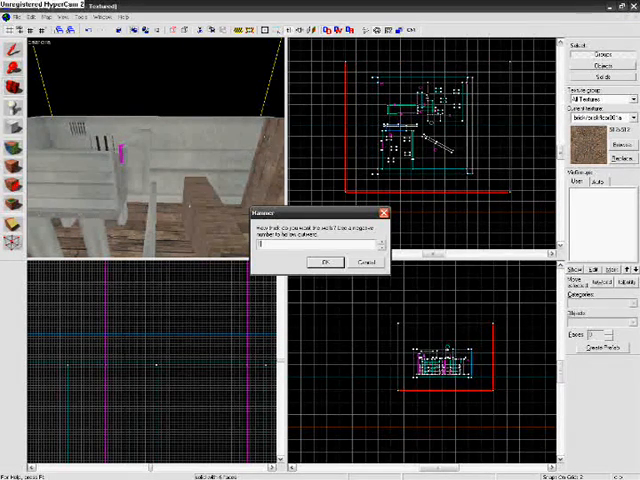
- Confirm the wall thickness so the enclosing block becomes hollow walls
click(326, 261)
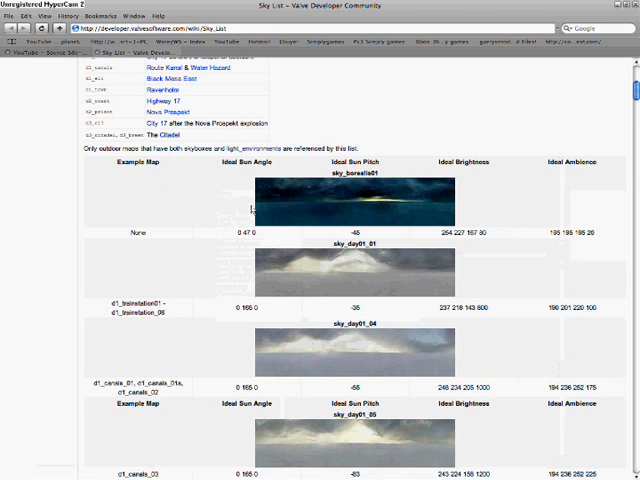
- Find sky_day01_07 on the Sky List page and copy its name
scroll(down, 3)
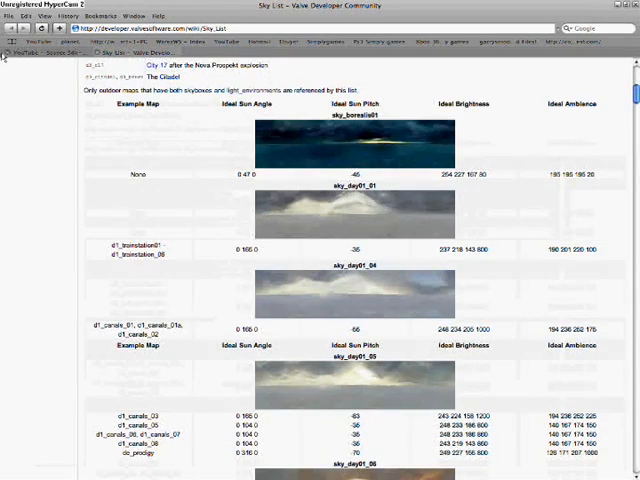
scroll(down, 3)
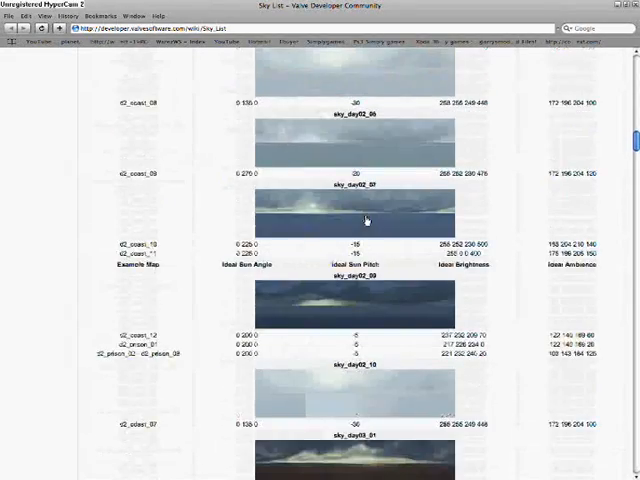
scroll(up, 3)
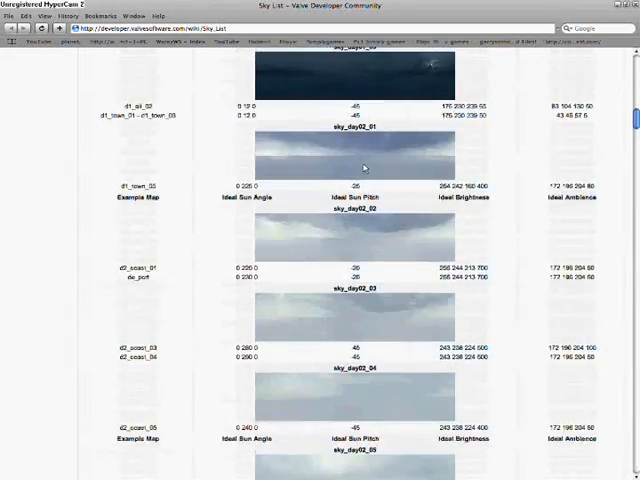
scroll(up, 3)
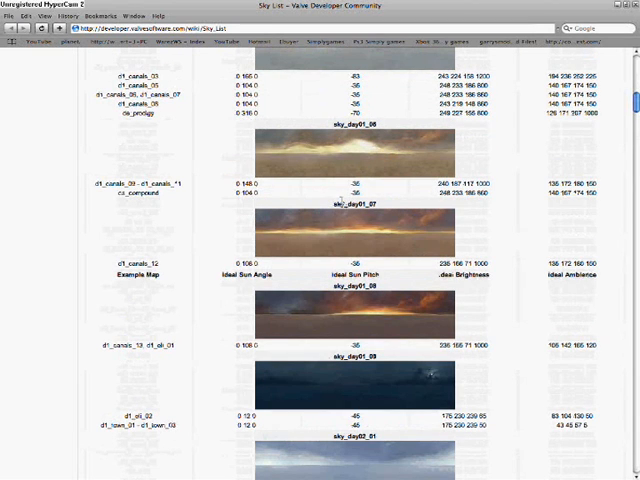
double_click(353, 205)
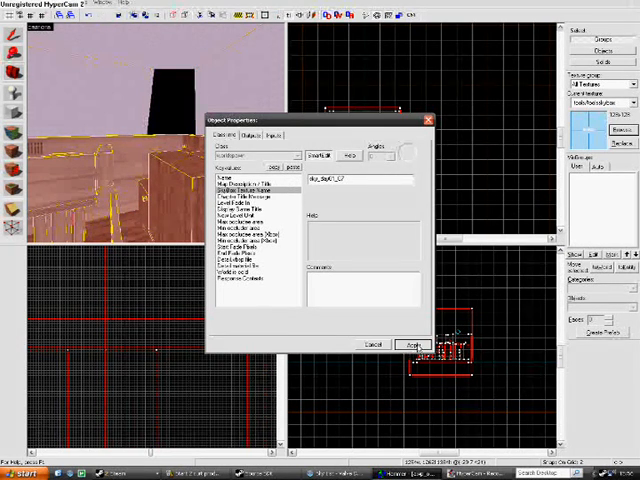
- Apply sky_day01_07 as the Skybox Texture Name in Map Properties
click(413, 343)
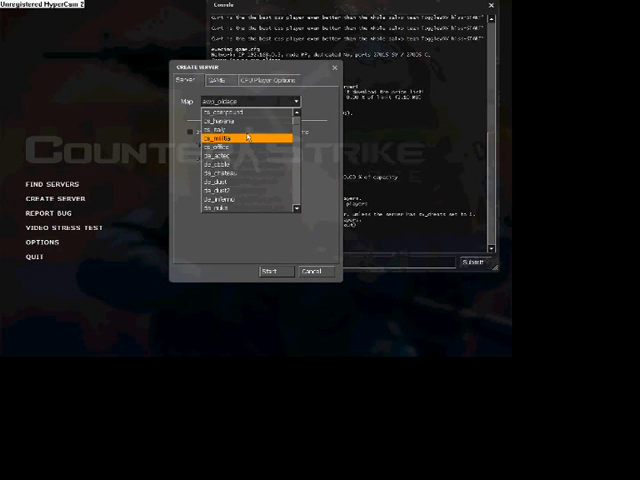
- Select the custom map in Create Server and start the local server
scroll(down, 3)
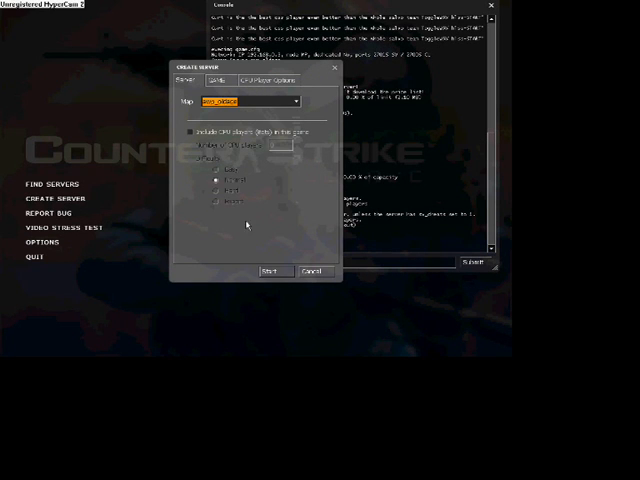
click(269, 271)
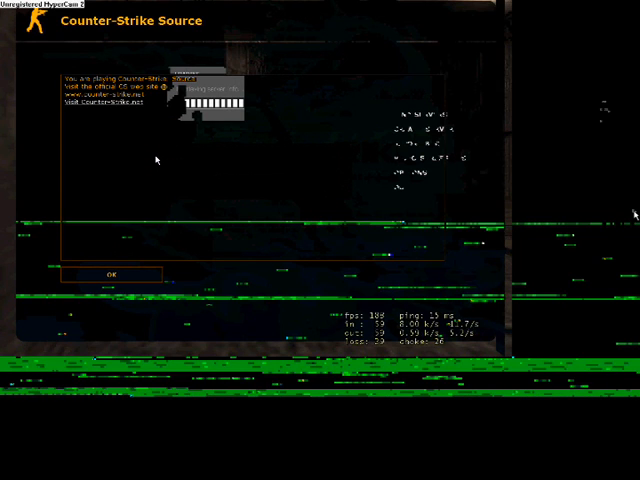